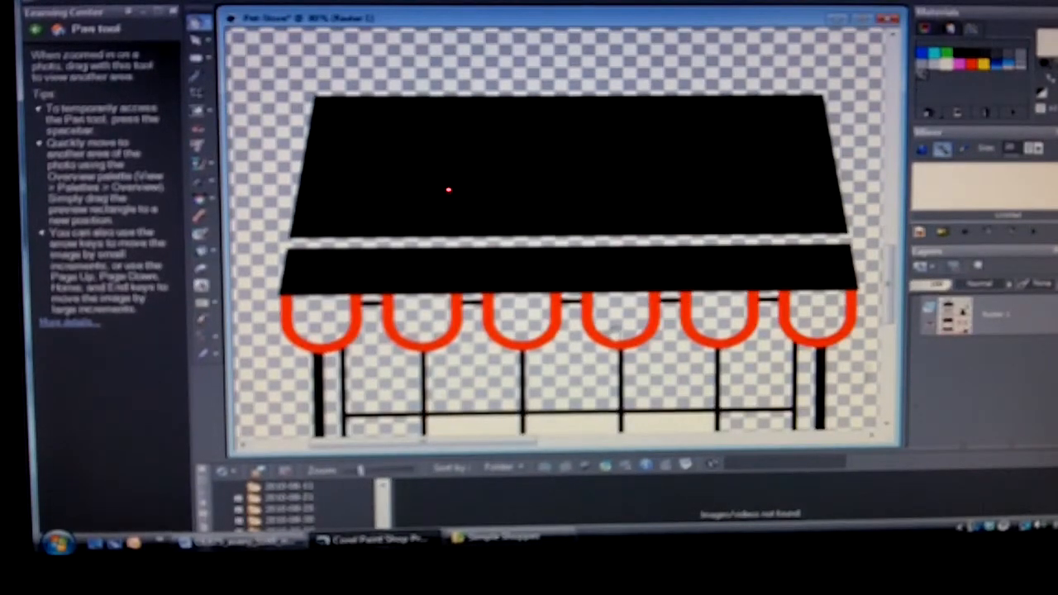
mouse_move(302, 273)
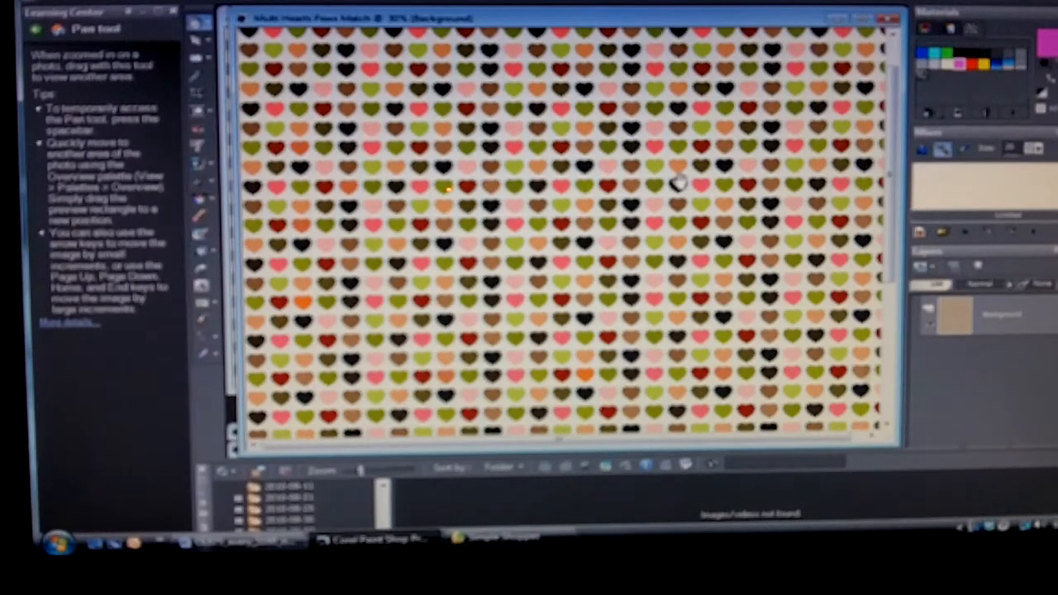
mouse_move(566, 219)
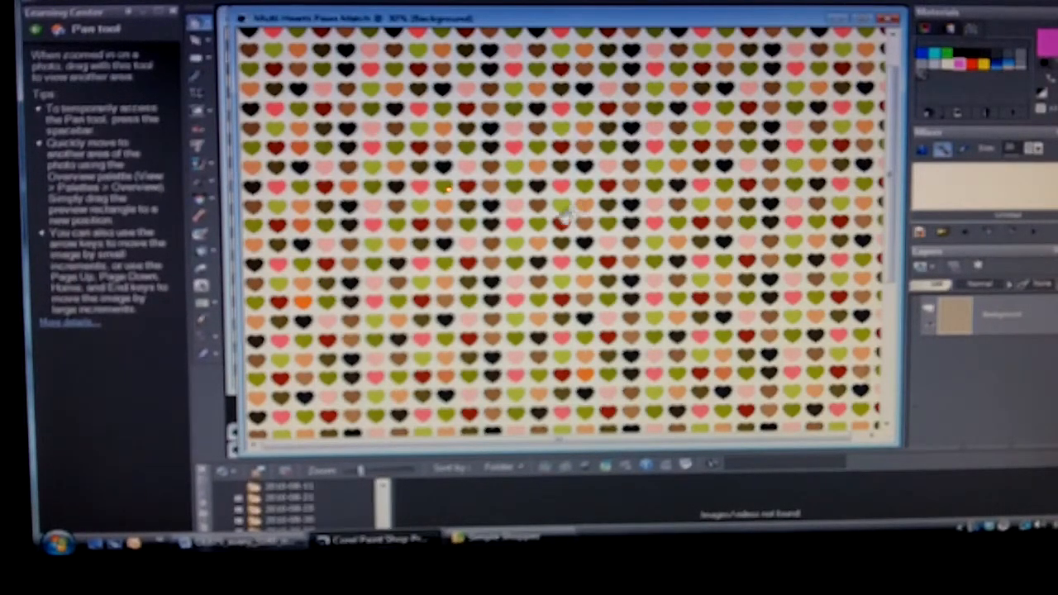
mouse_move(519, 208)
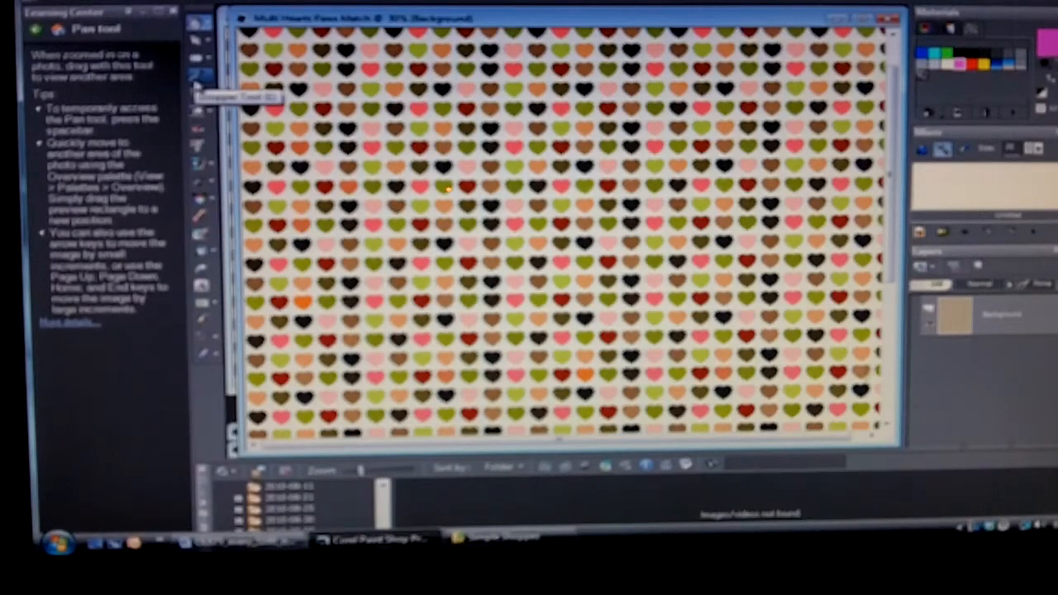
Bring the Multi Hearts patterned paper window to the front.
left_click(200, 74)
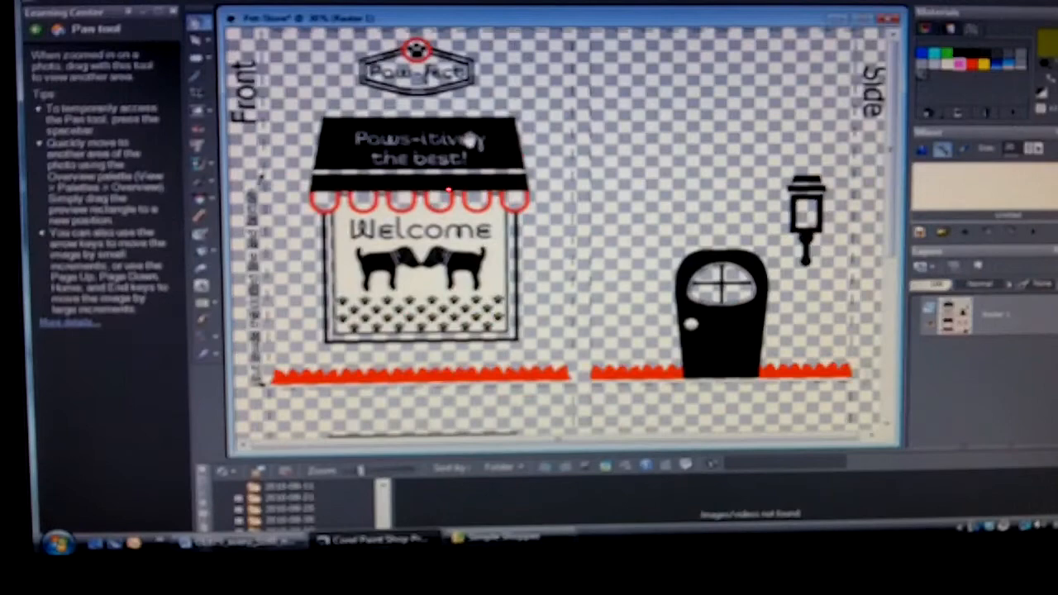
Choose Flood Fill and fill the back window box grass.
left_click(201, 253)
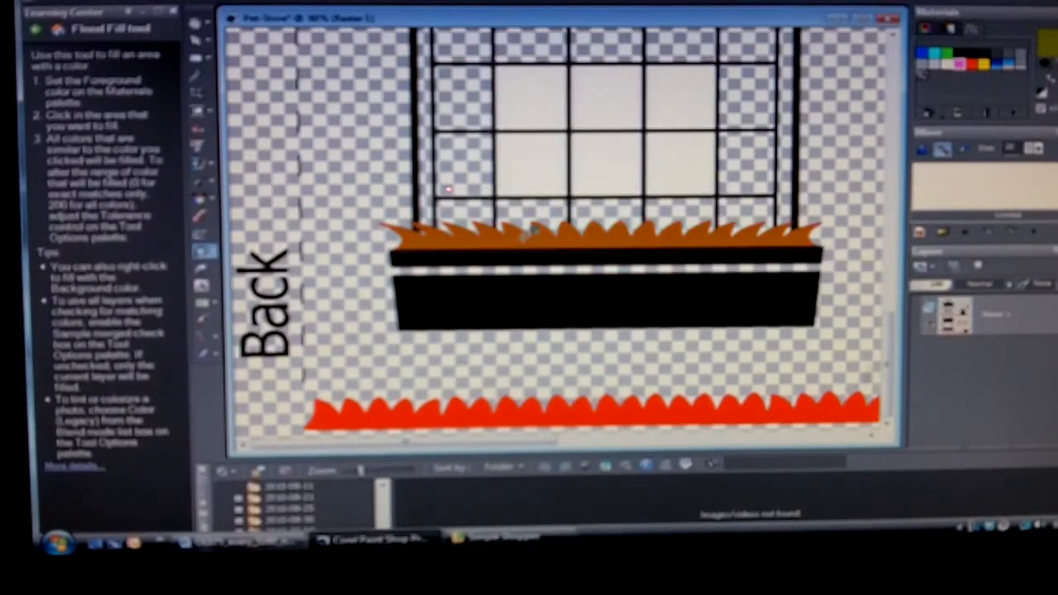
left_click(529, 235)
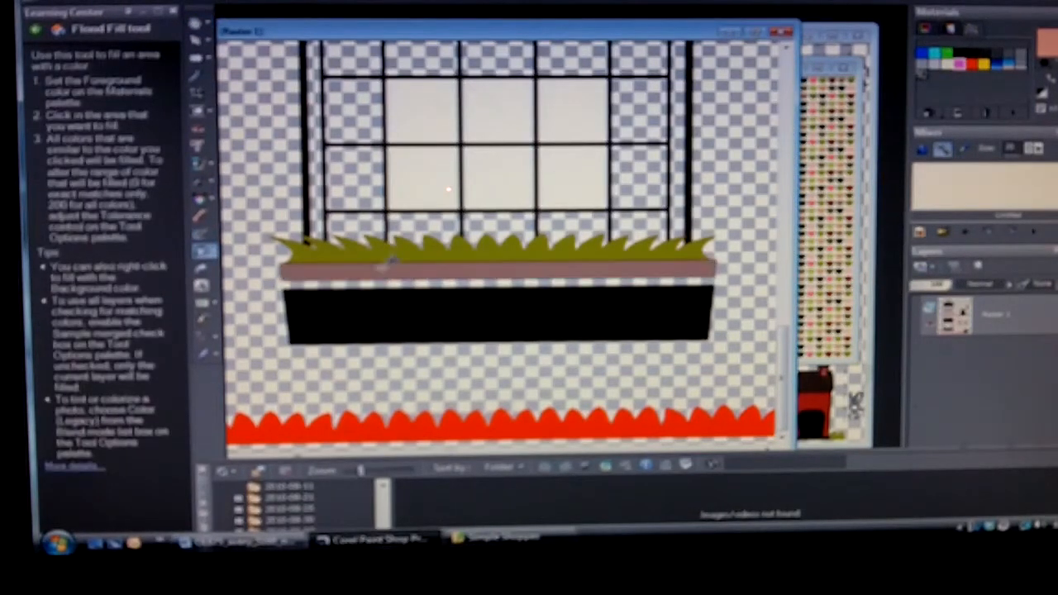
Flood-fill the back window box rim and the back awning stripe.
left_click(392, 263)
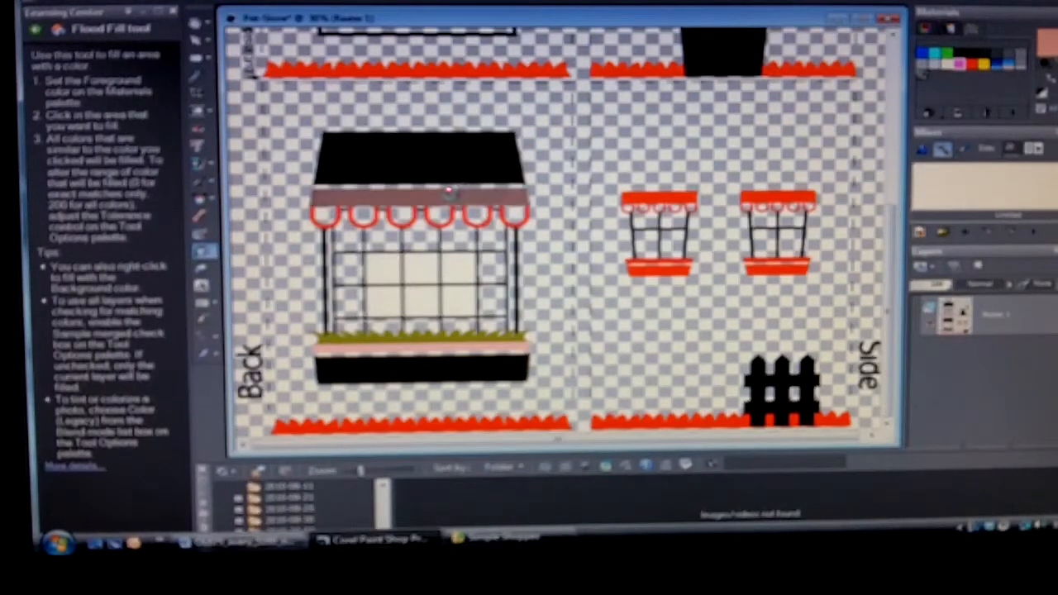
left_click(449, 193)
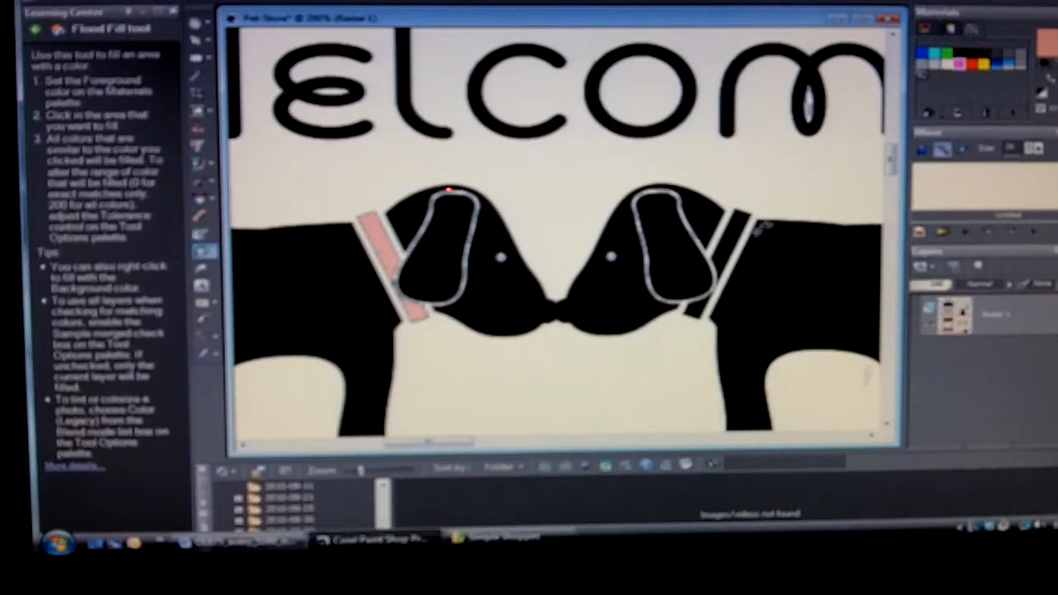
Fill the upper and lower parts of the right dog's collar pink.
left_click(731, 240)
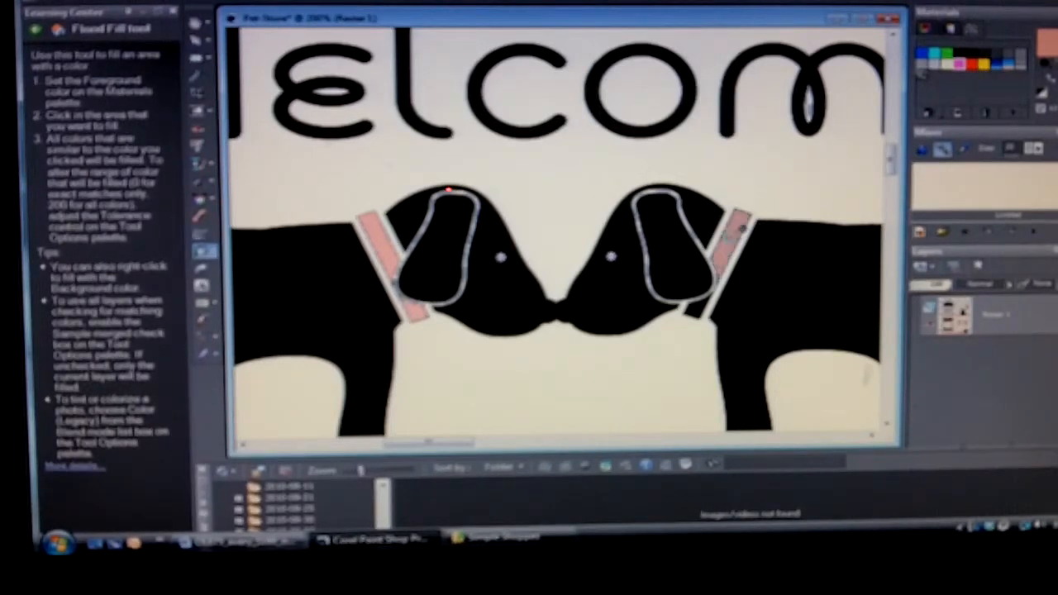
left_click(715, 264)
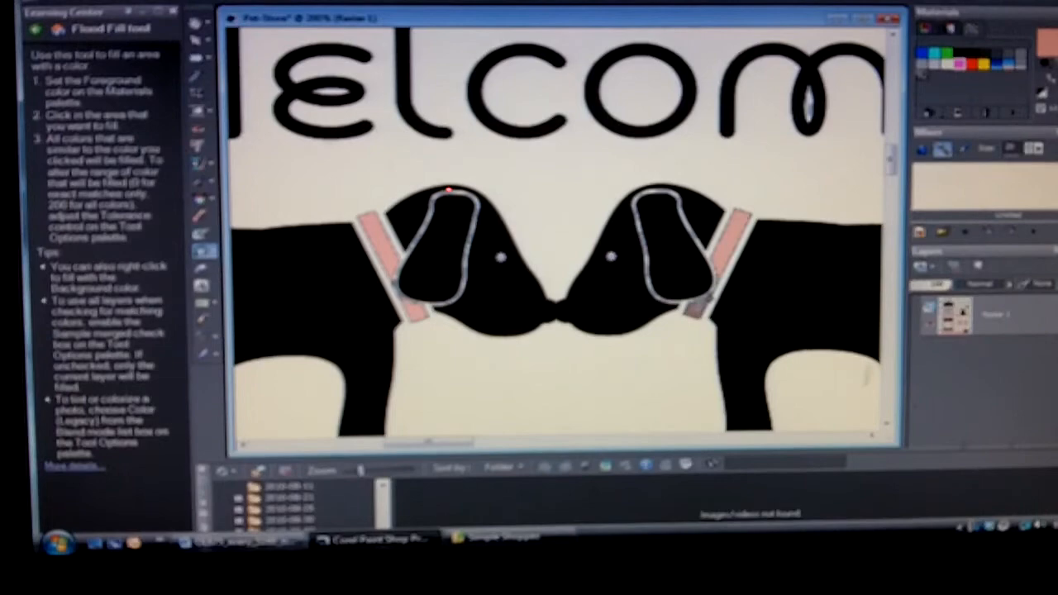